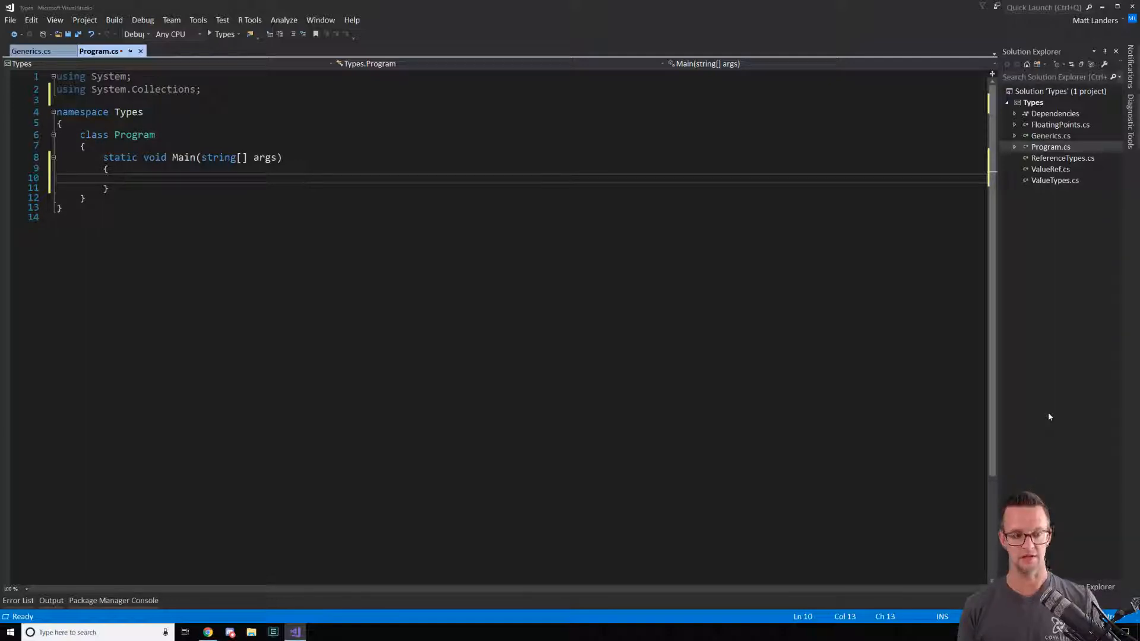
Step: Write 'double d = 1.25;' and box it with 'object o = d;' in Main
text(dou)
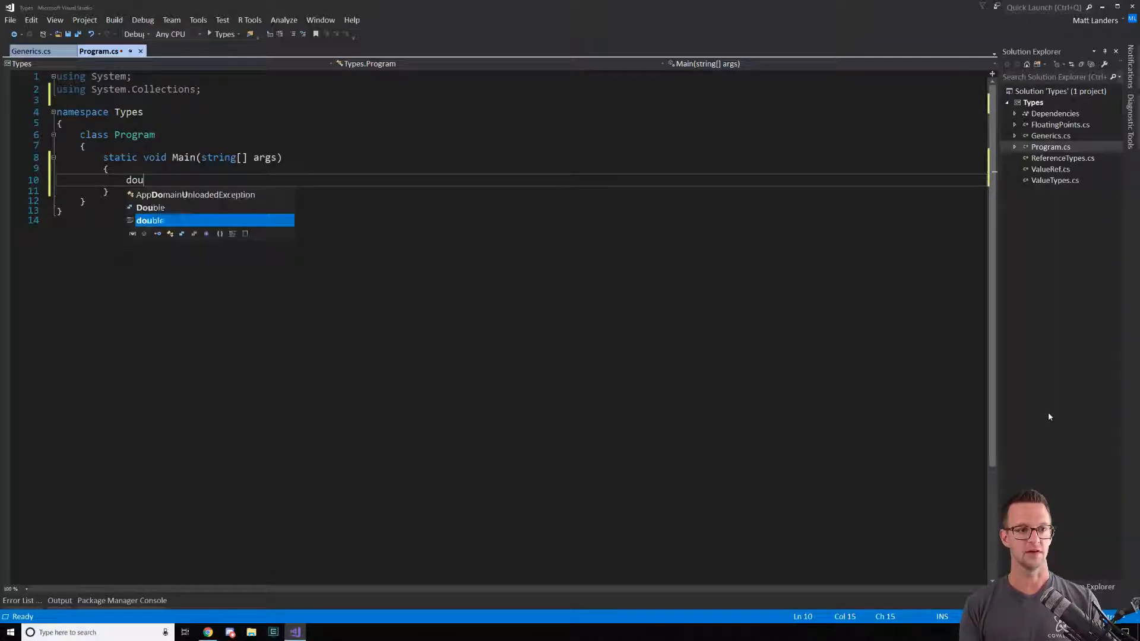
text(ble d)
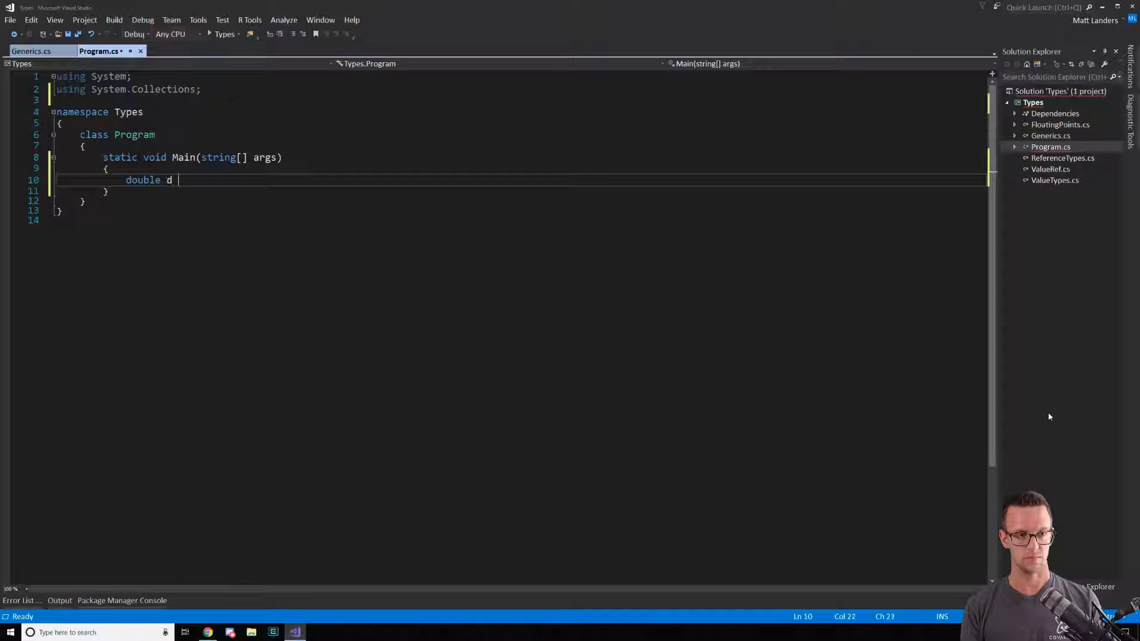
text(= 1.)
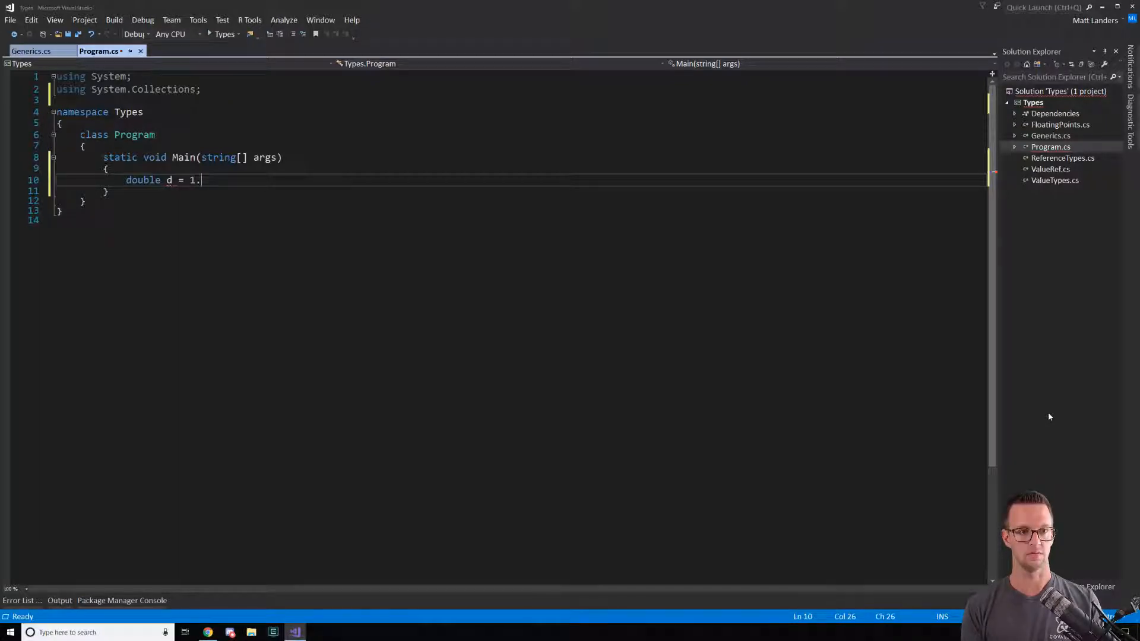
text(25;)
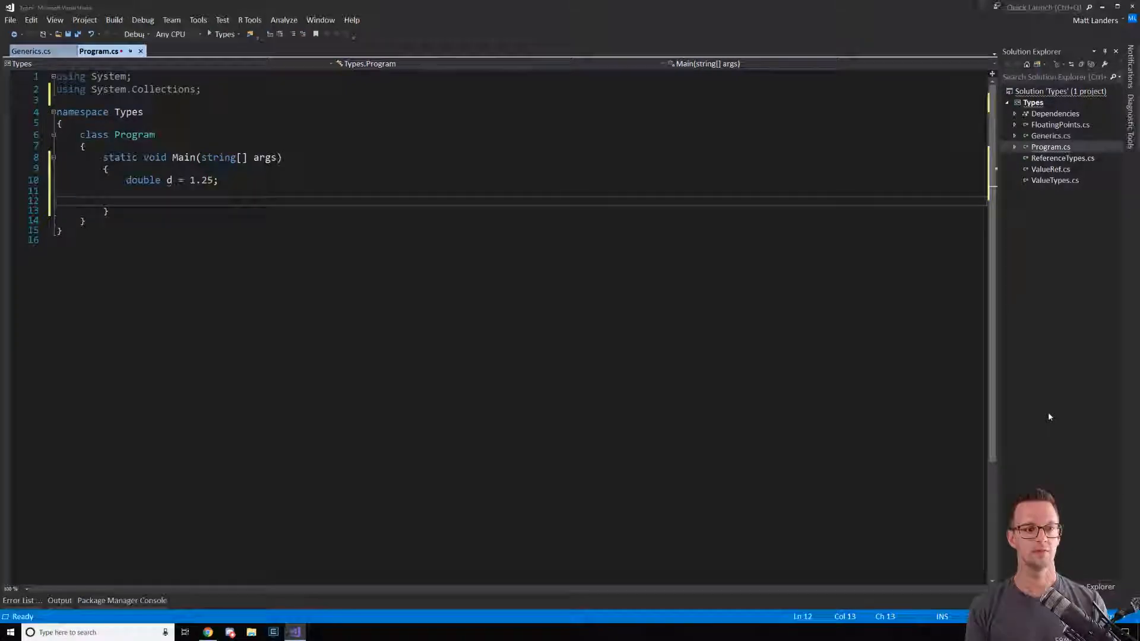
text(object o)
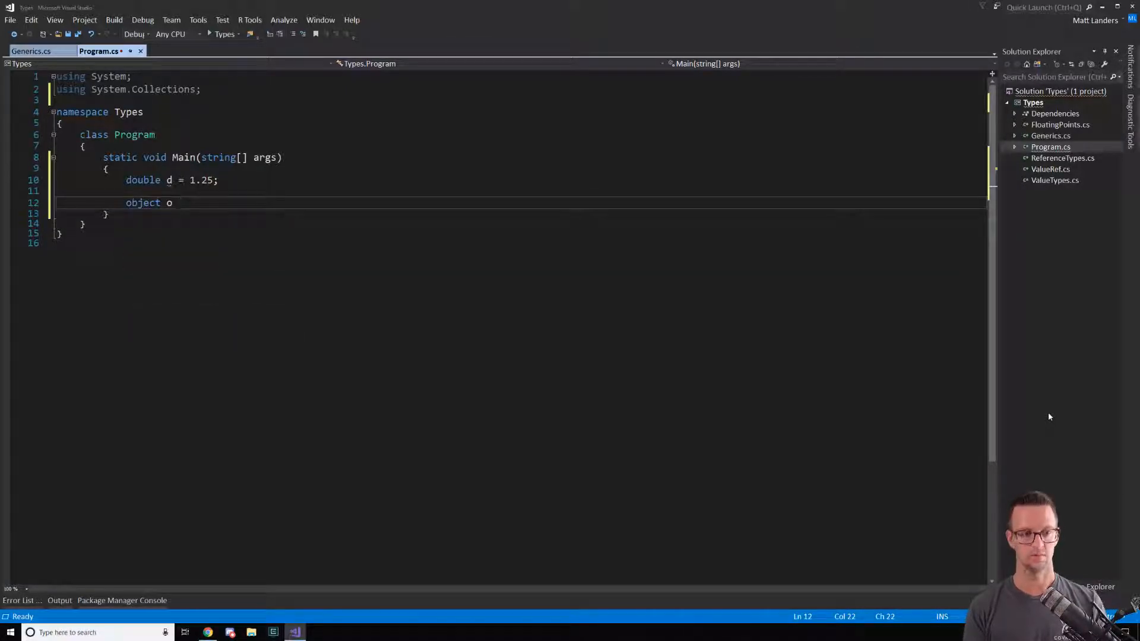
text(= d;)
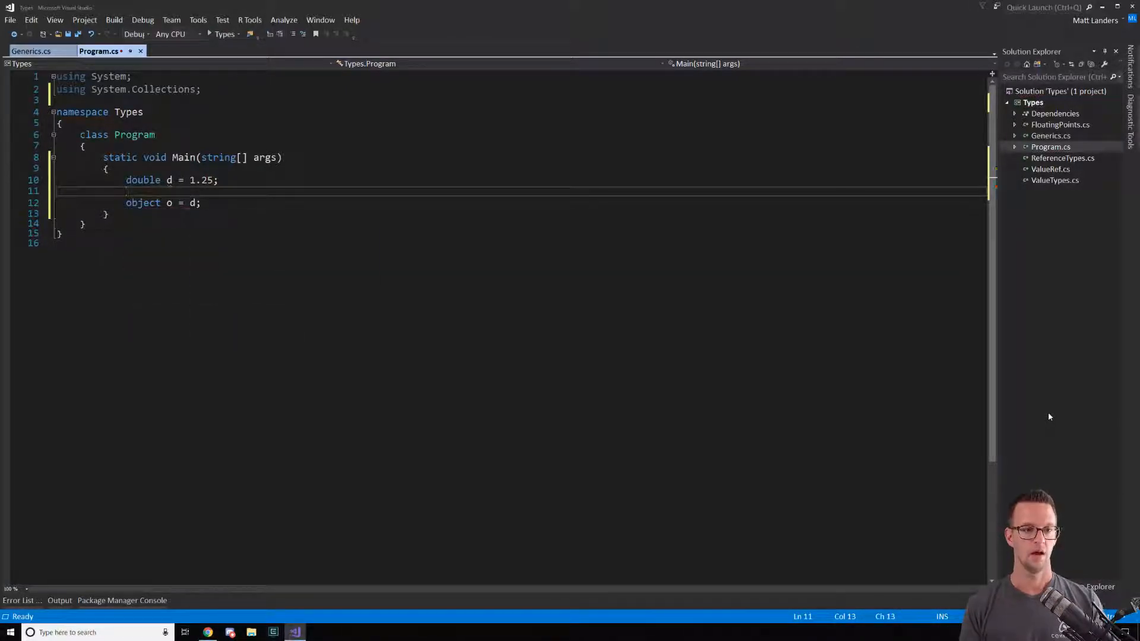
key(Enter)
text(double)
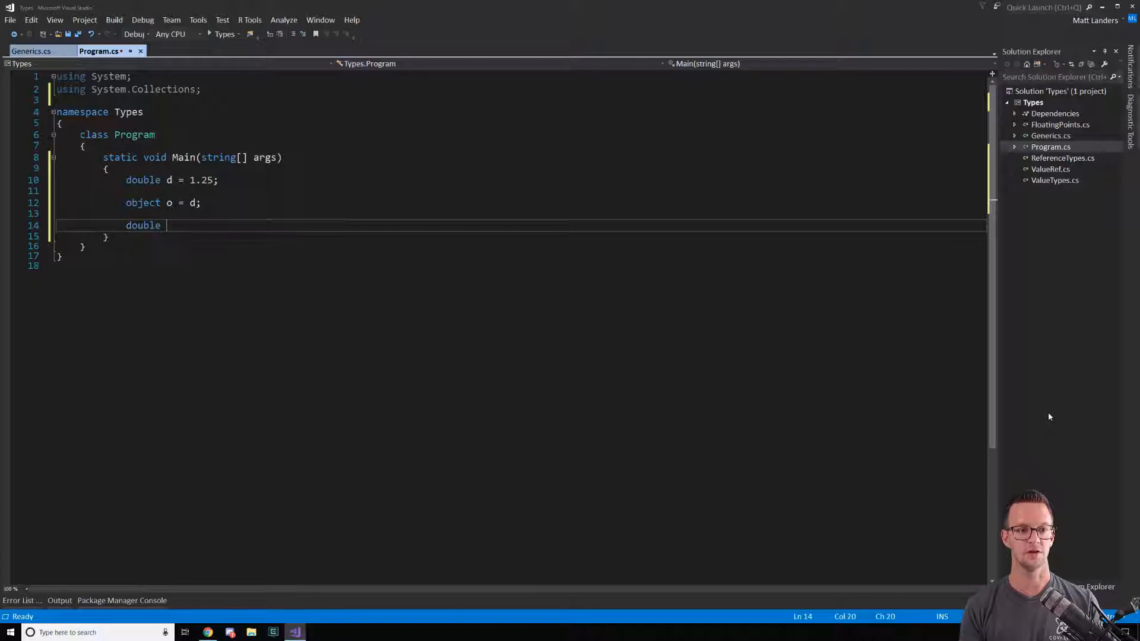
Step: Unbox o into 'double d2 = (double)o;' with an explicit cast
text(d2 =)
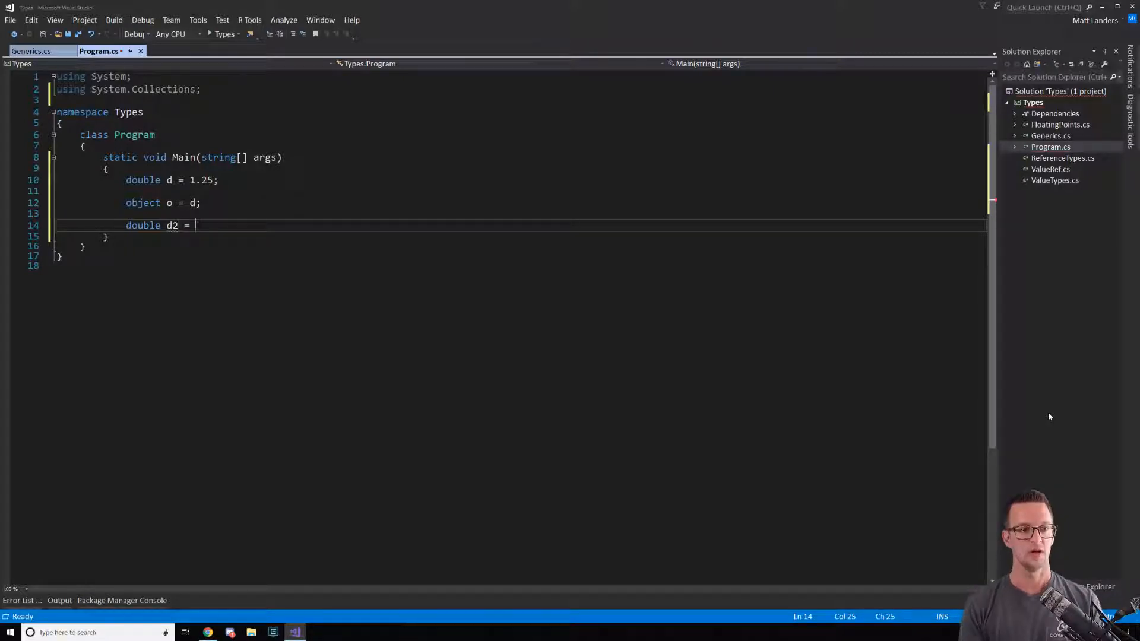
text(o;)
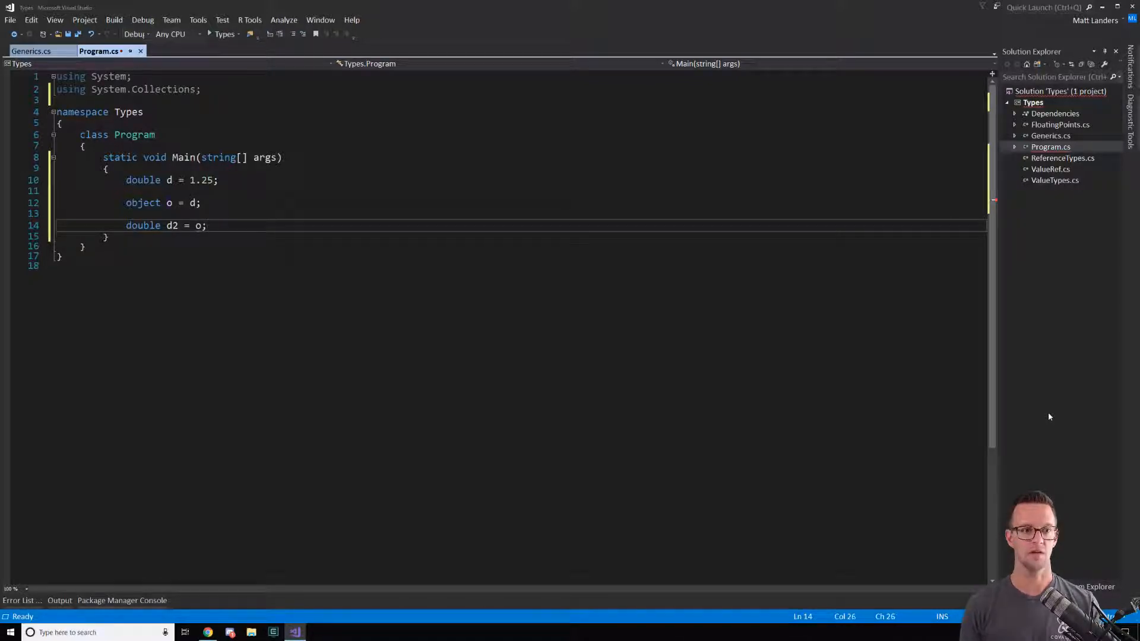
text(()
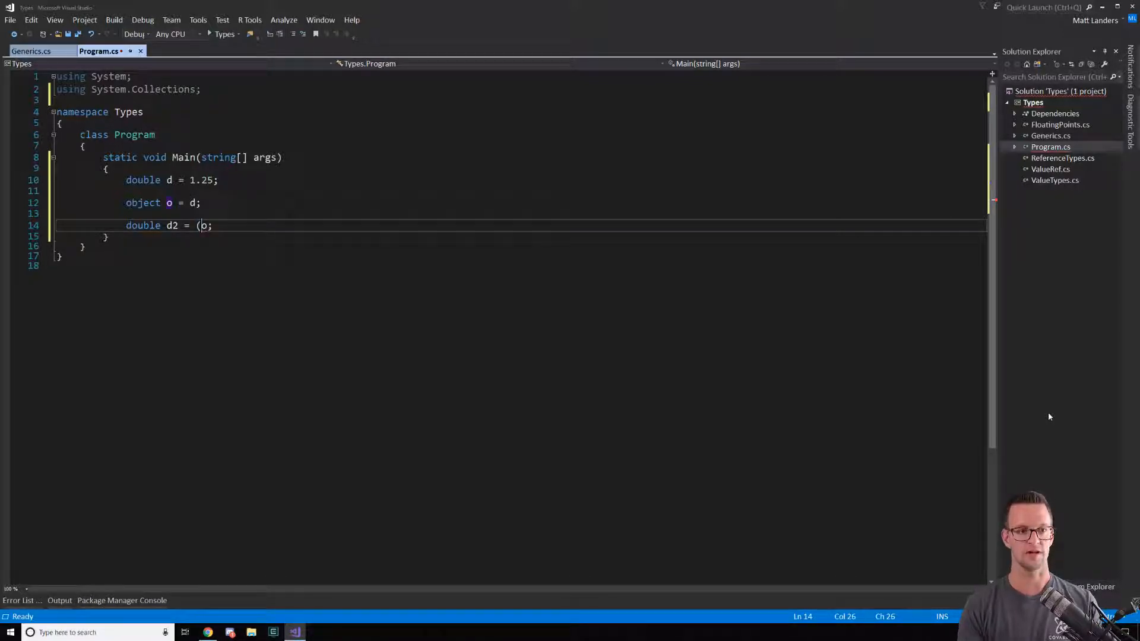
text(double))
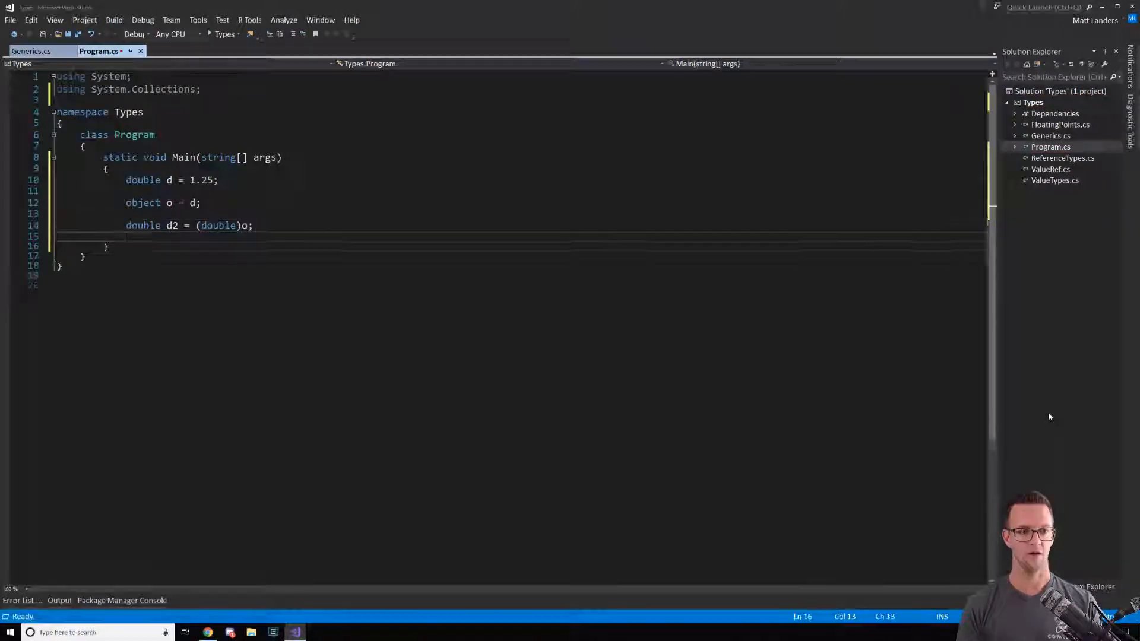
Step: Print d2 with Console.WriteLine(d2) and wait on Console.ReadLine()
text(Console.lo)
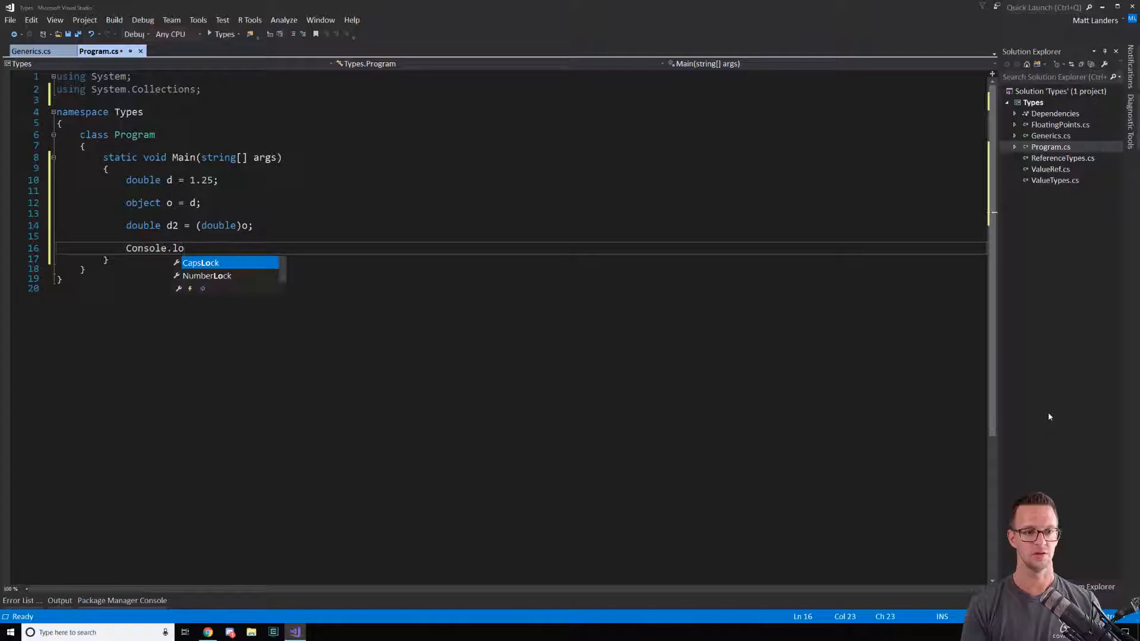
text(WriteLine)
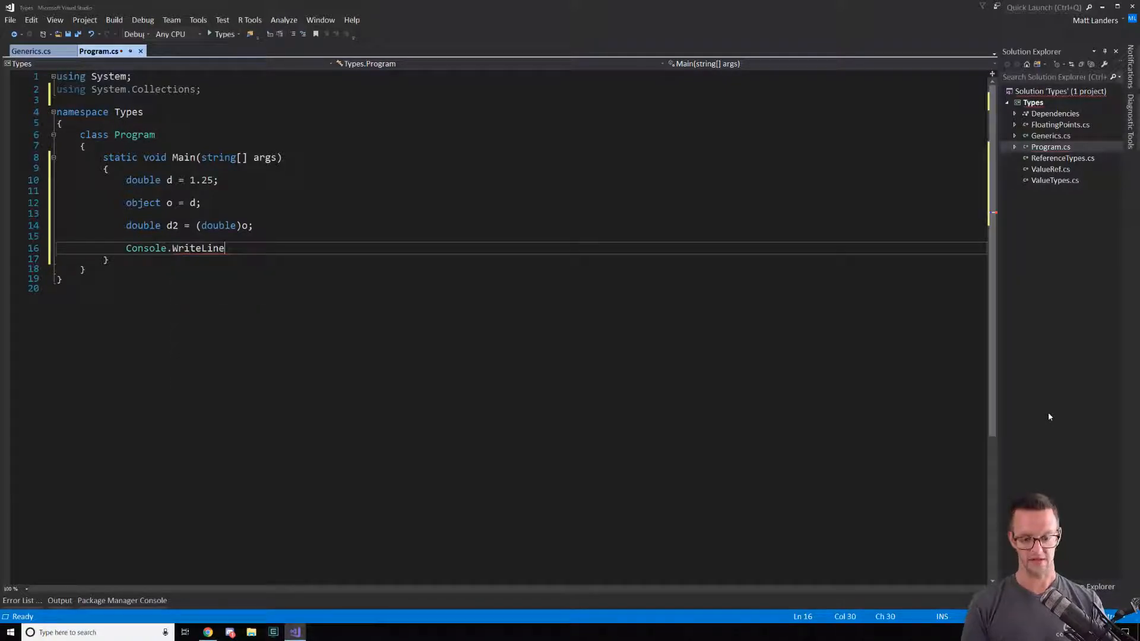
text((d2);)
text(Con)
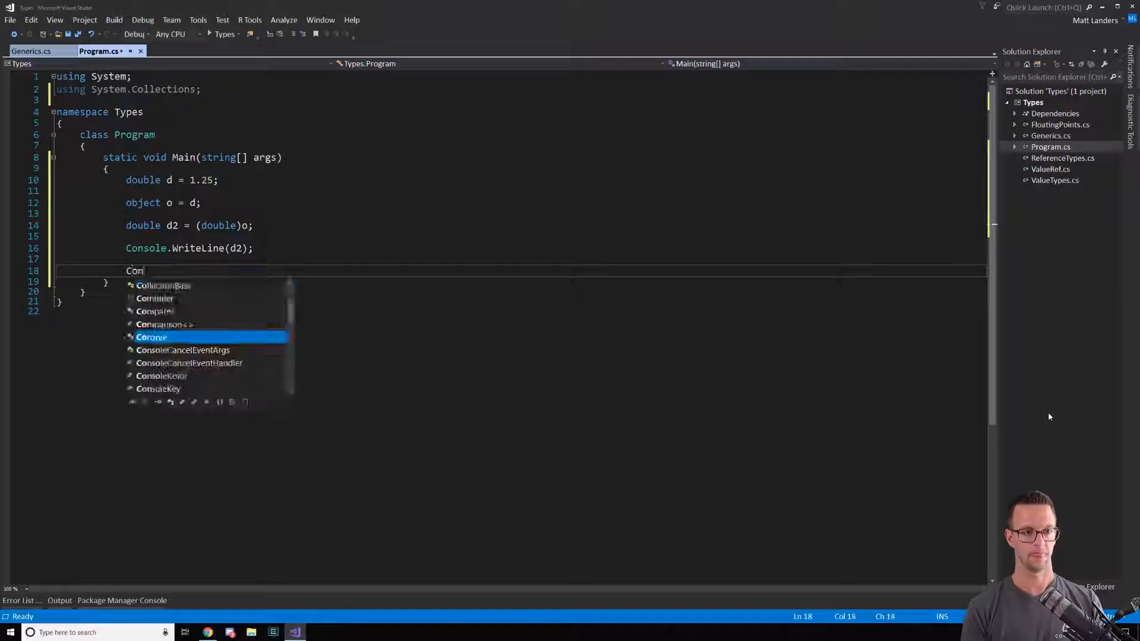
text(sole.readLine();')
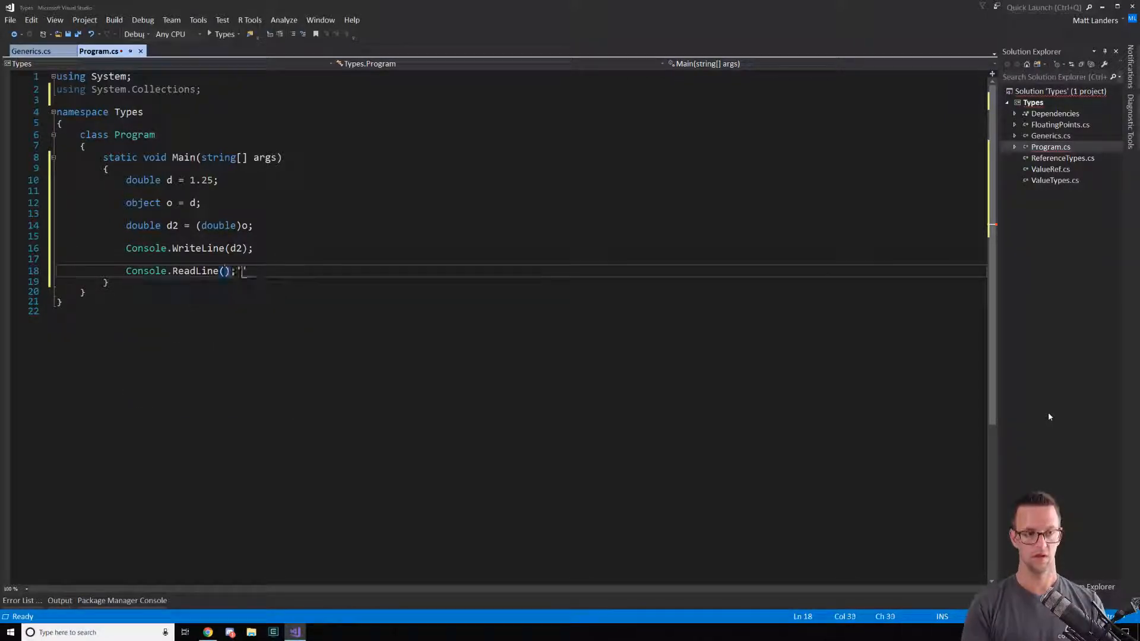
key(Backspace)
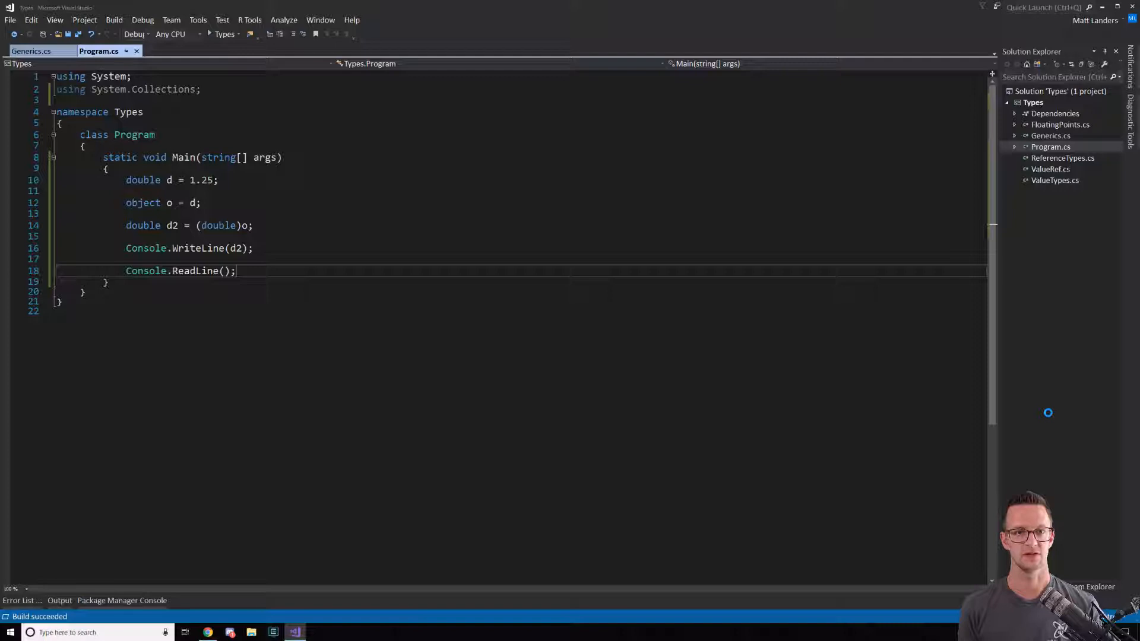
Step: Run the d2 version, then change it to 'int i = (int)o;' and run the direct int cast
key(F5)
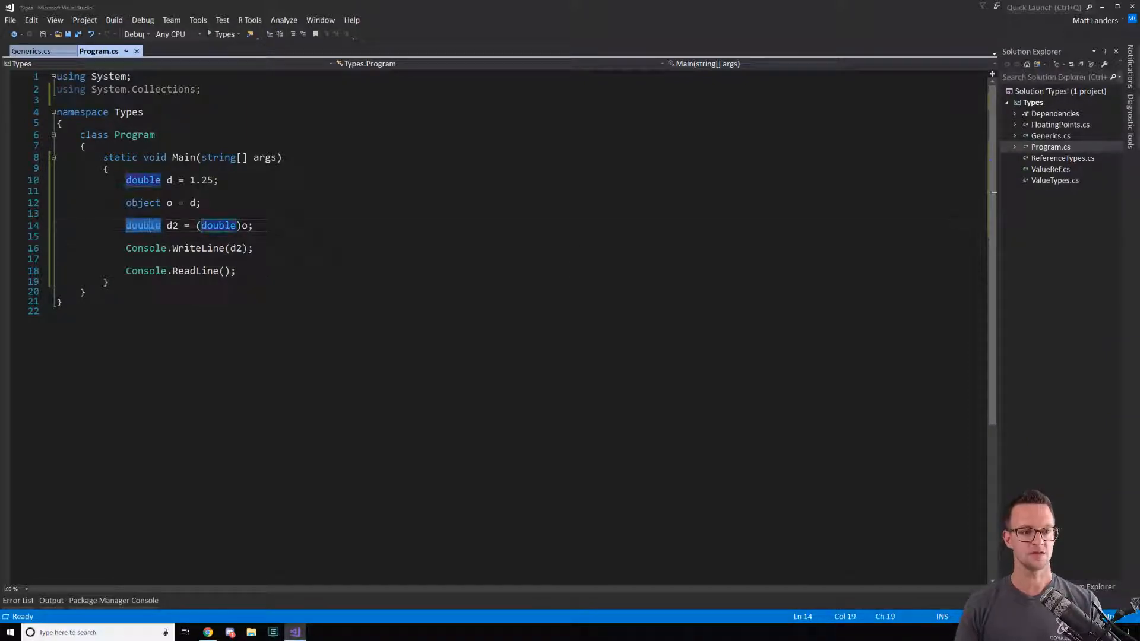
text(int)
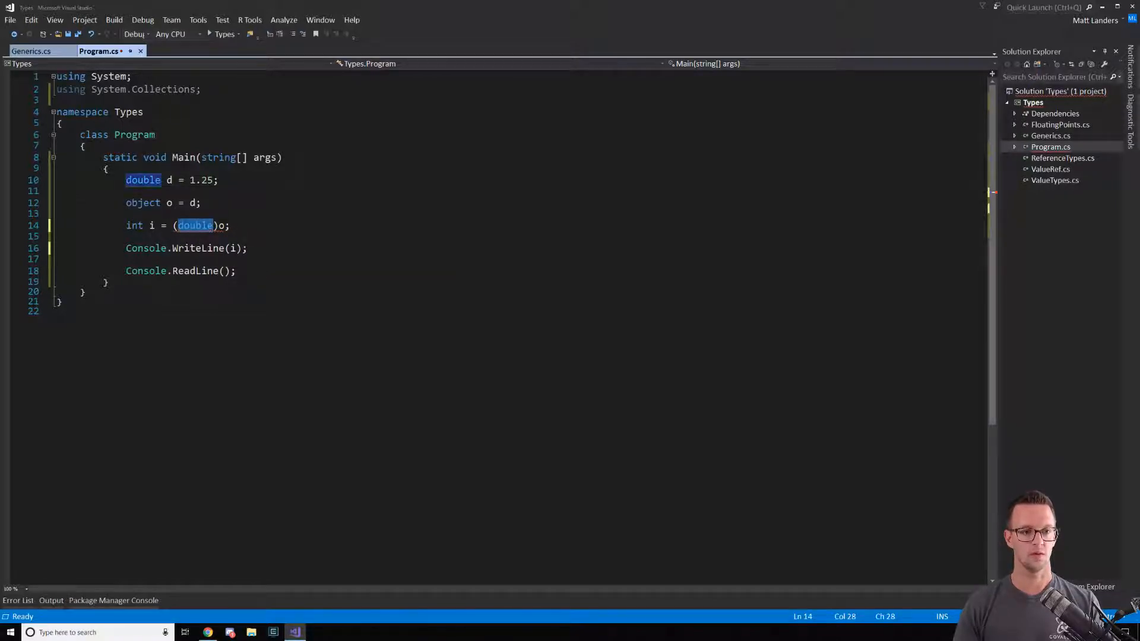
text(int)
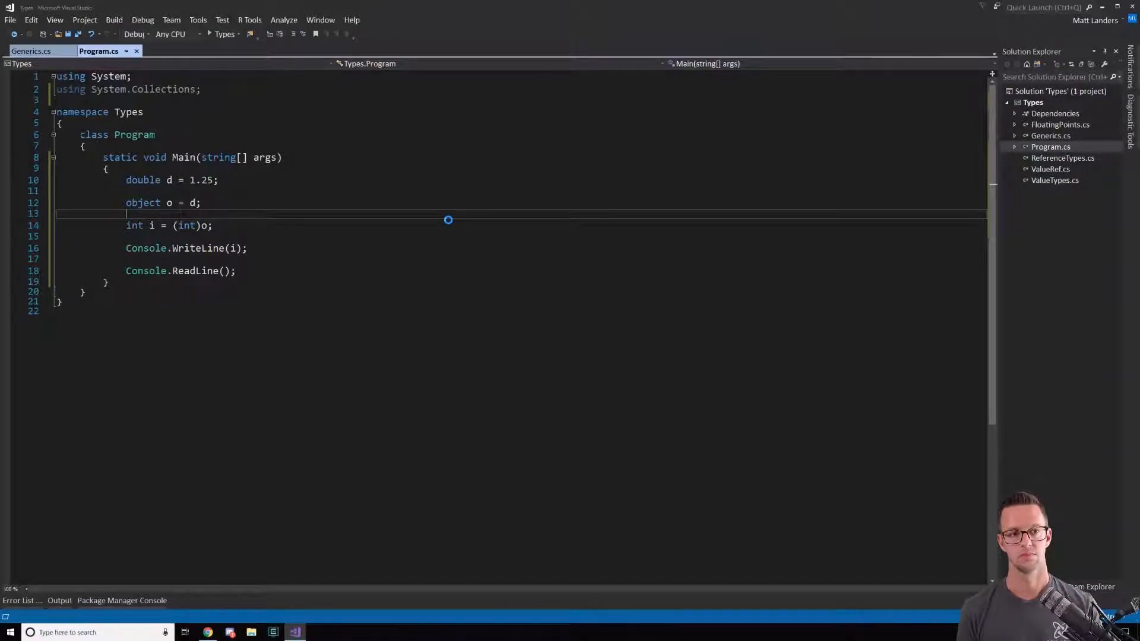
key(F5)
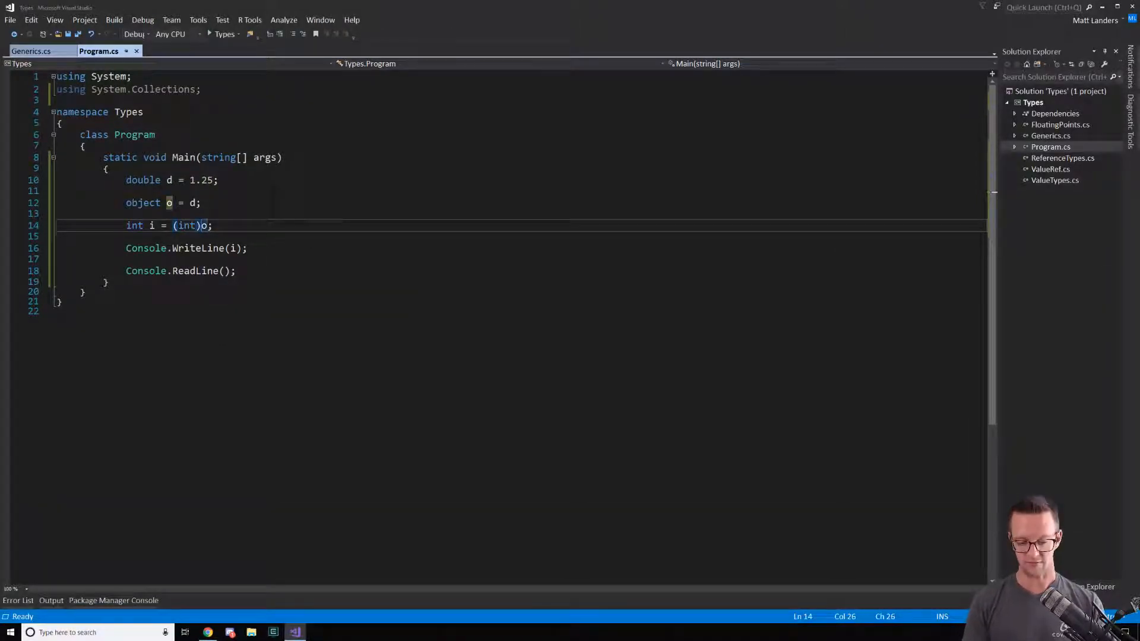
Step: Make the cast 'int i = (int)(double)o;' and run it again
text((double)
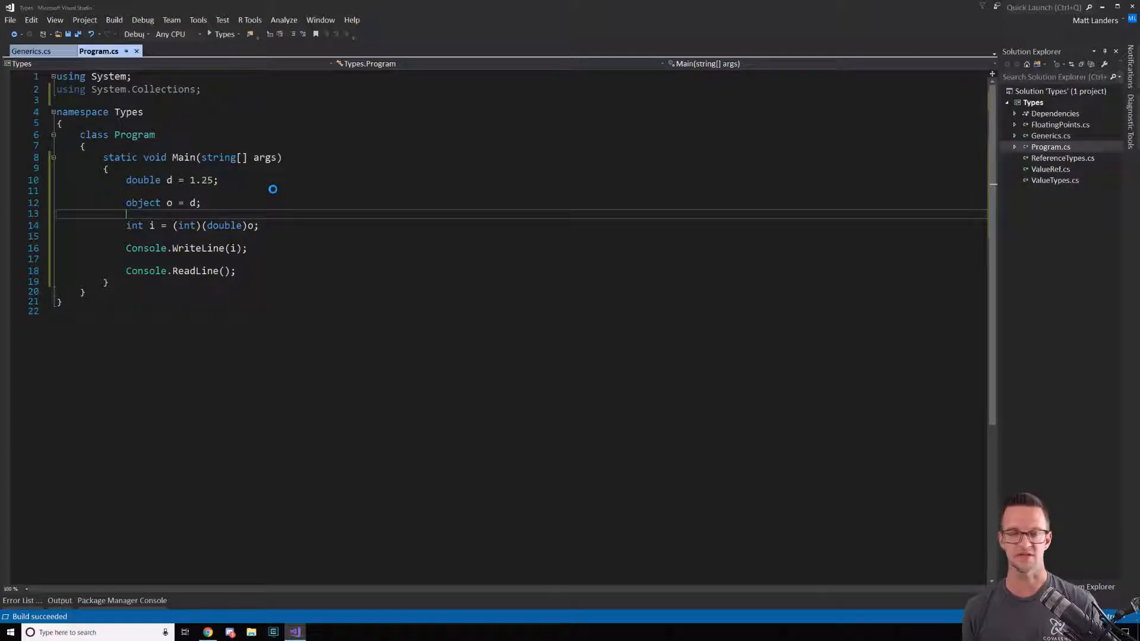
key(F5)
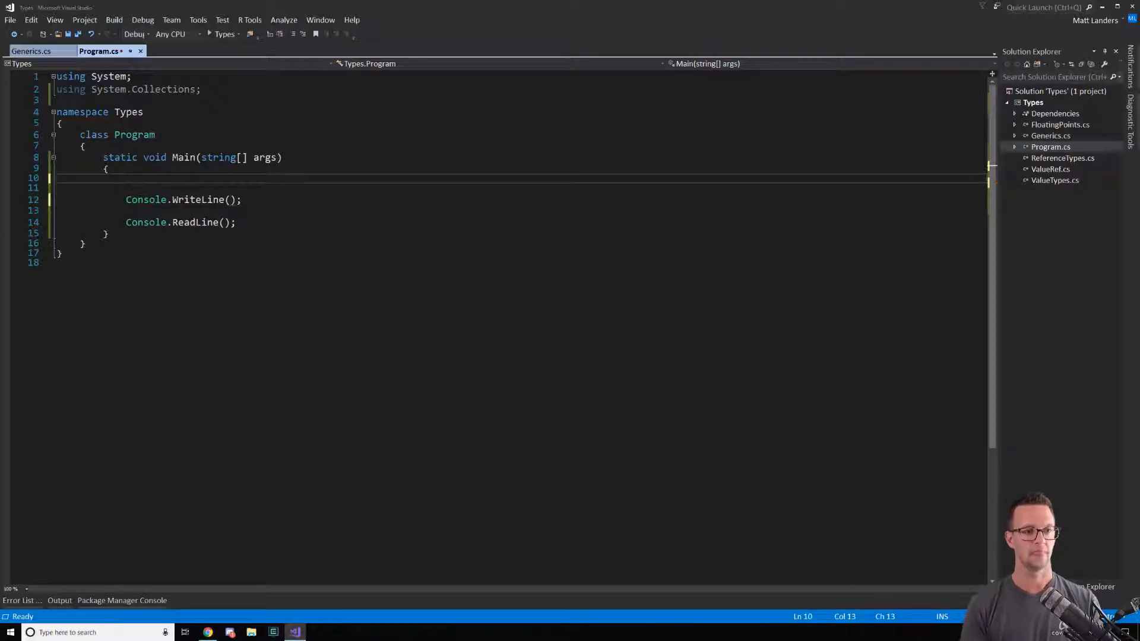
Step: Create 'ArrayList arr = new ArrayList();' and add 10 to it
text(ArrayList)
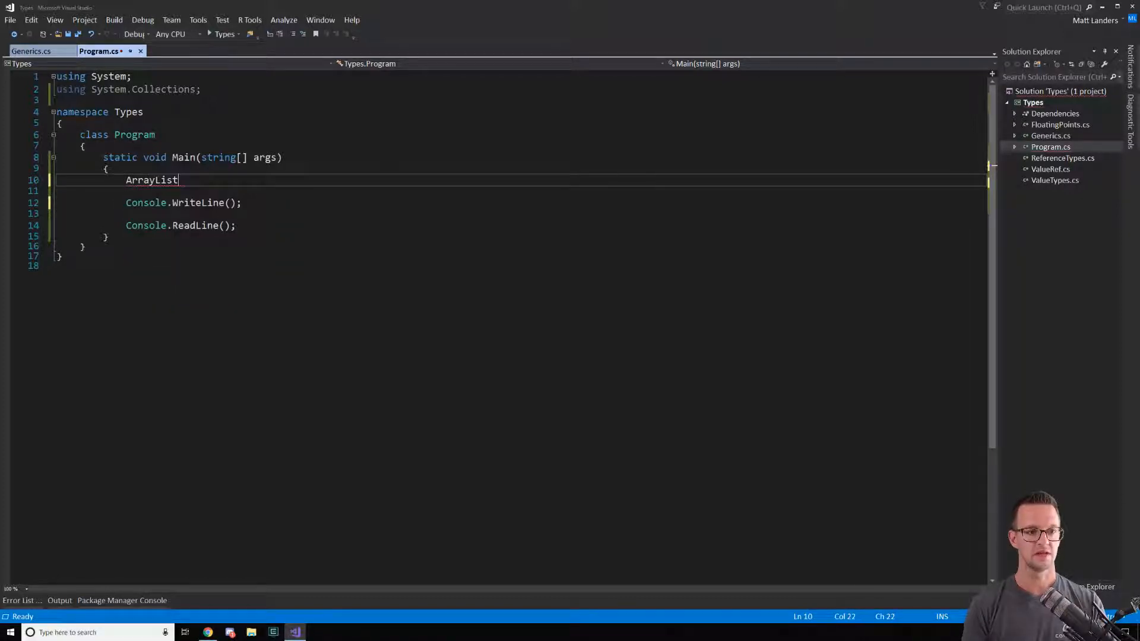
text(arr =)
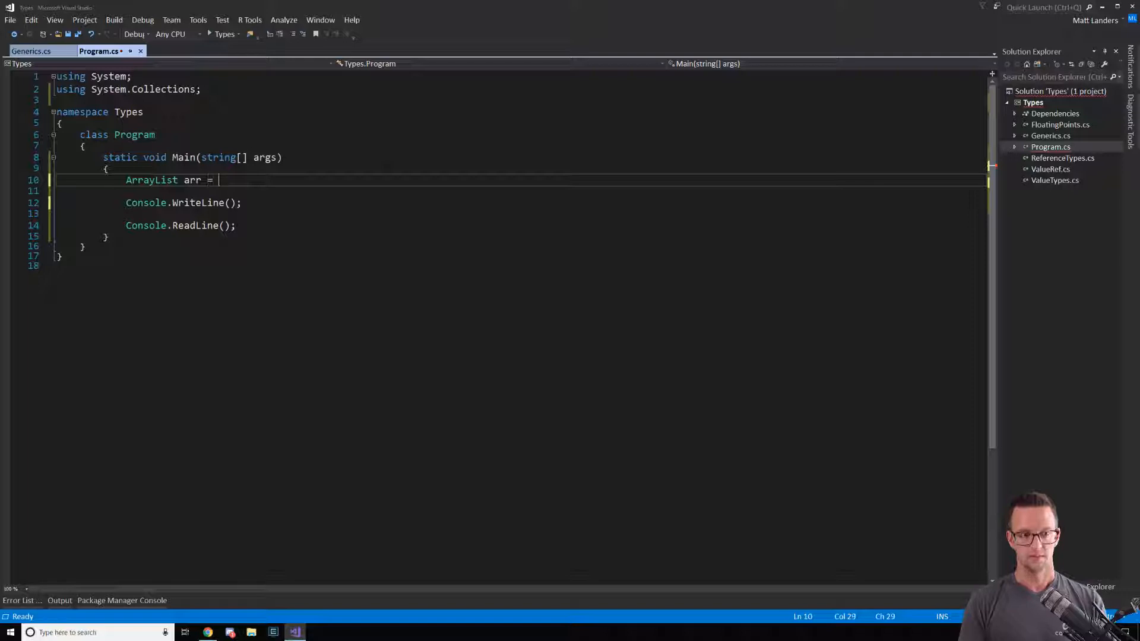
text(new ArrayList();)
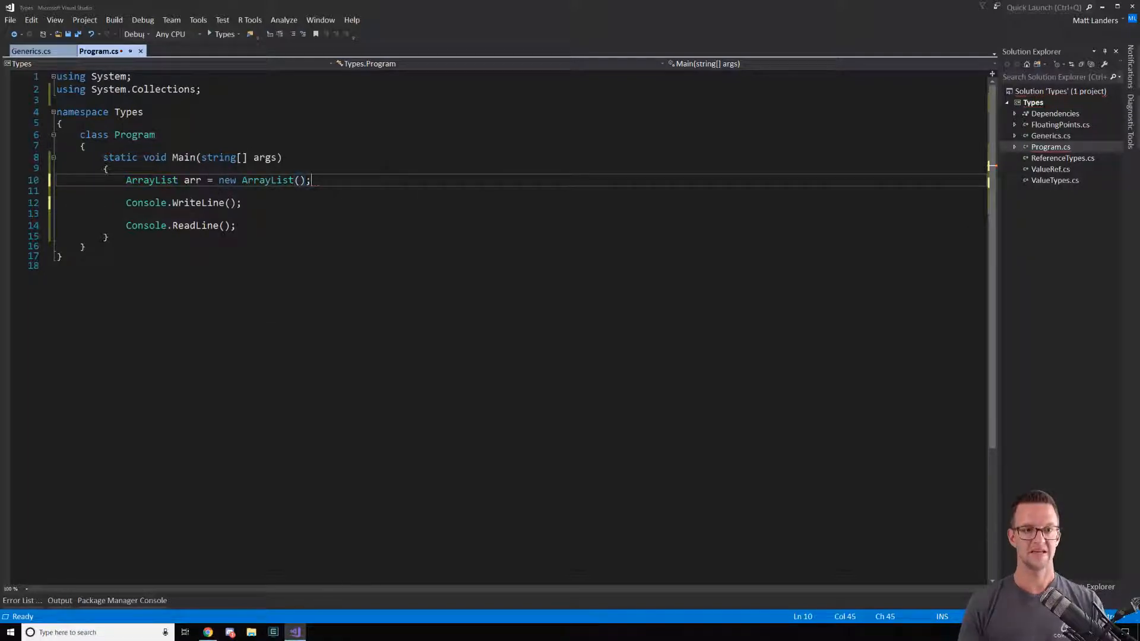
key(Enter)
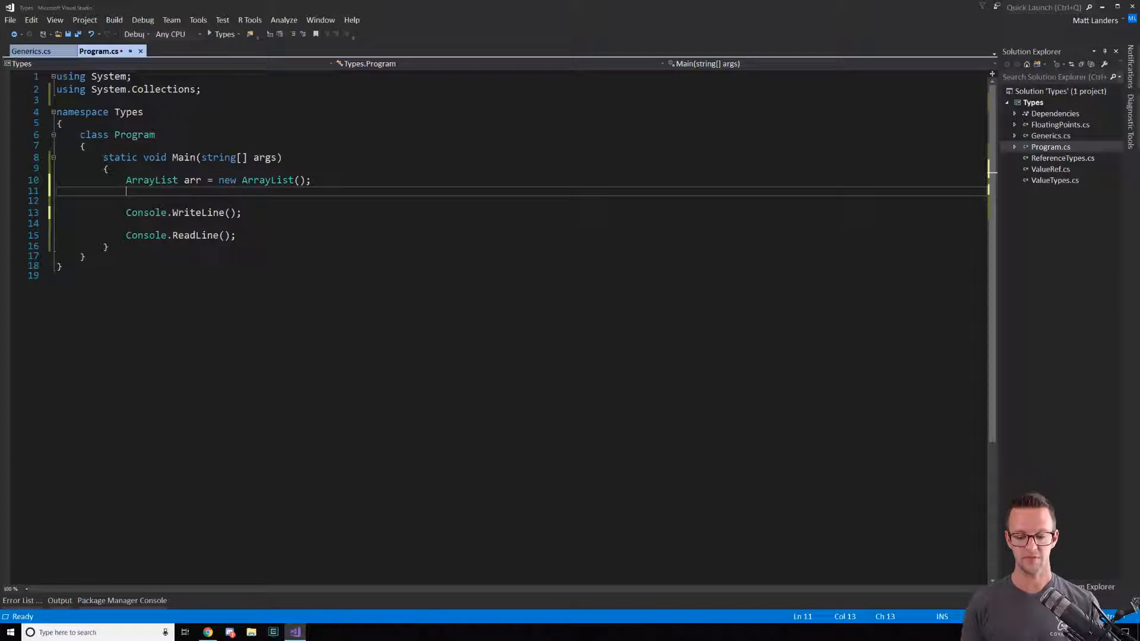
text(arr.)
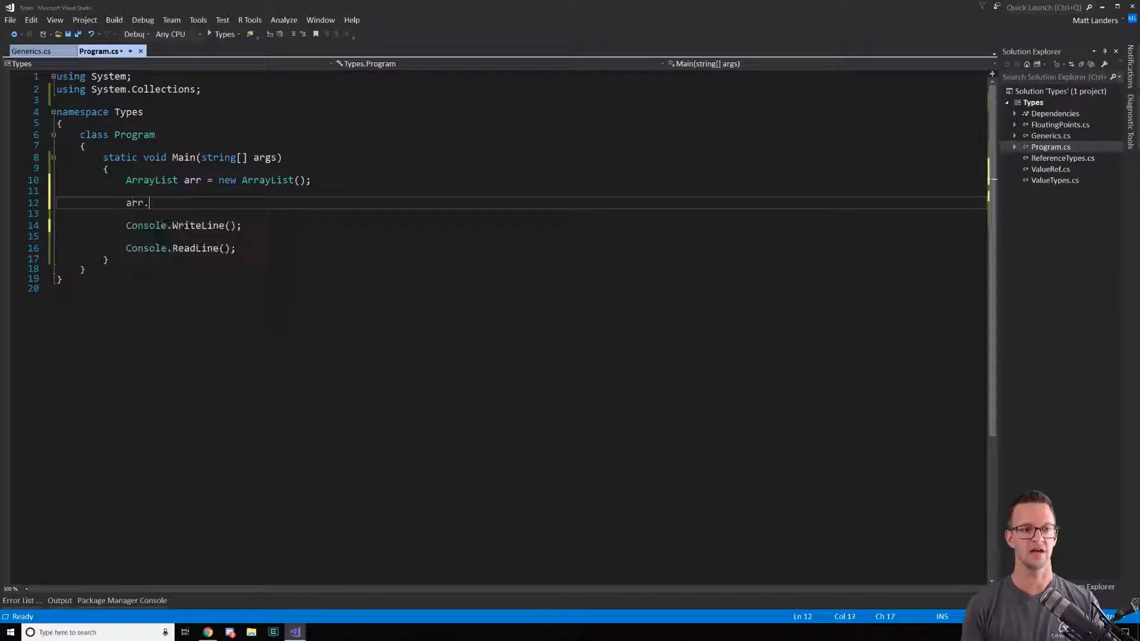
text(Add()
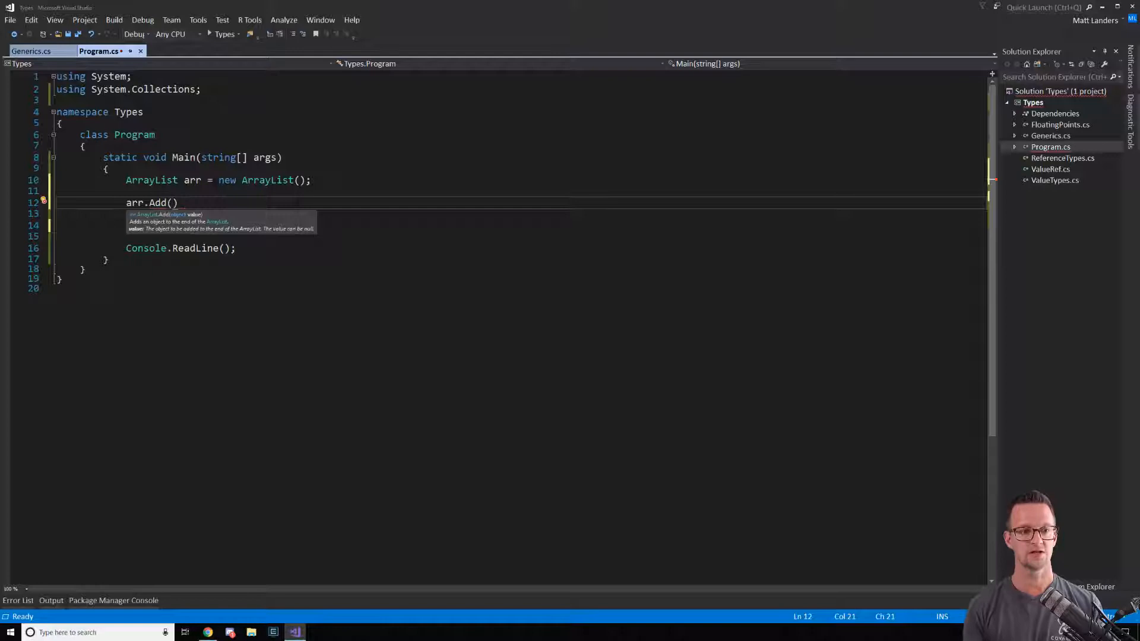
text(10)
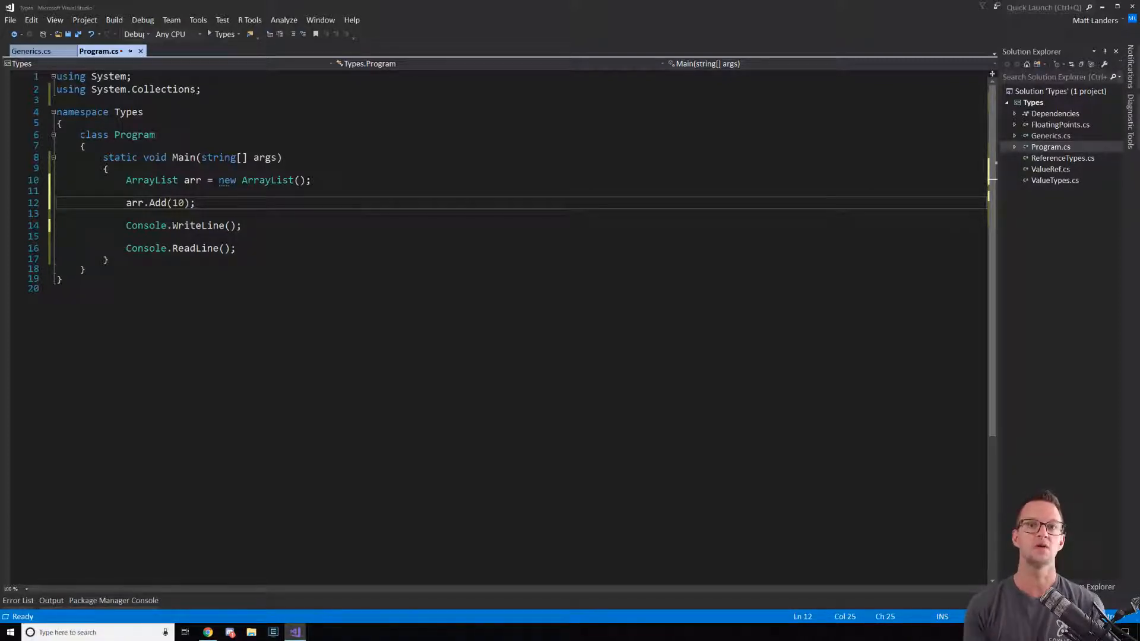
Step: Read the first element back with 'int i = arr[0];'
click(196, 225)
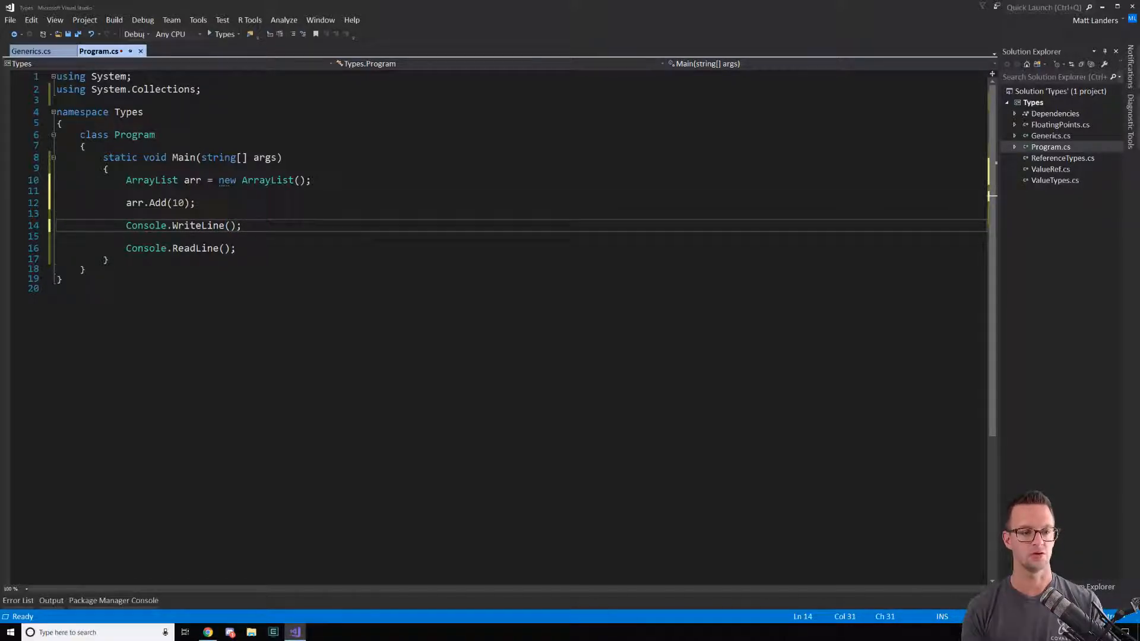
text(int)
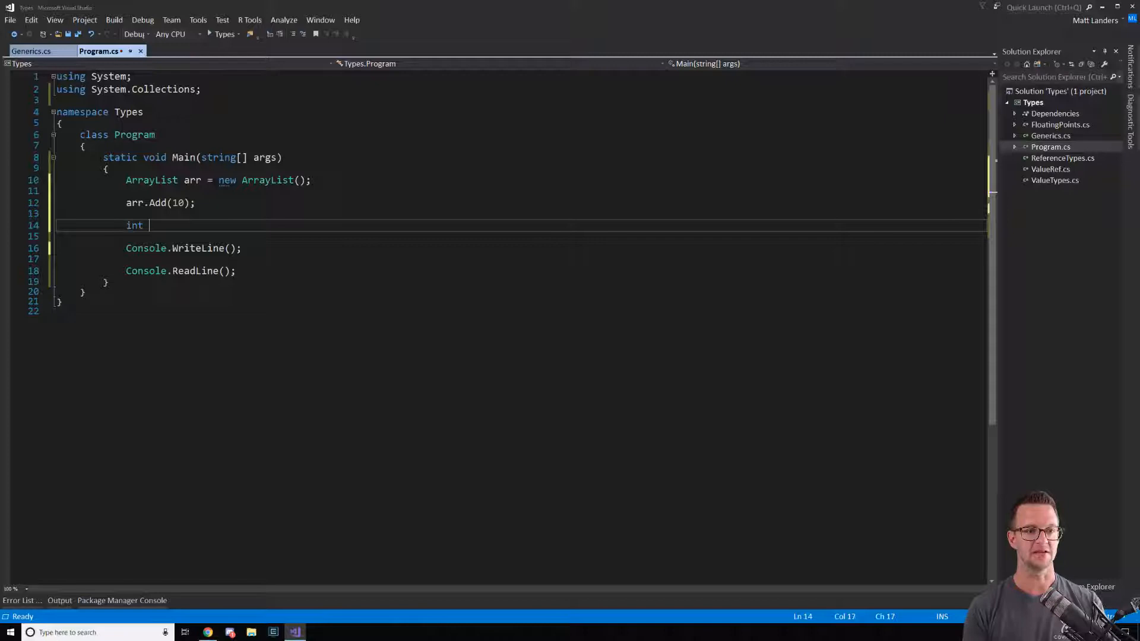
text(i = arr)
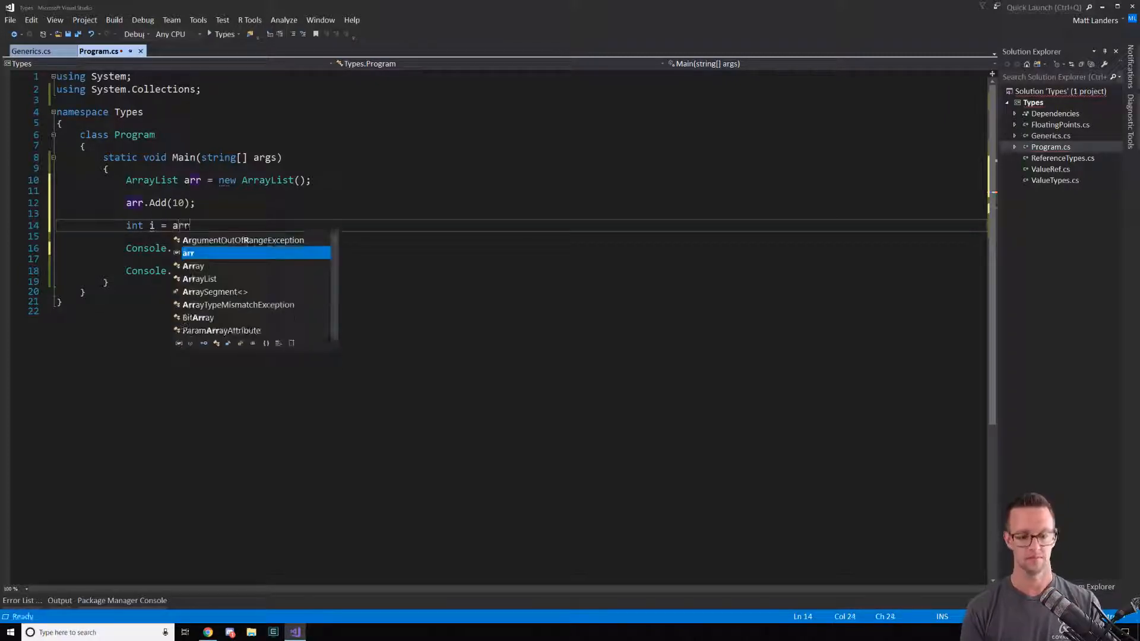
text([i])
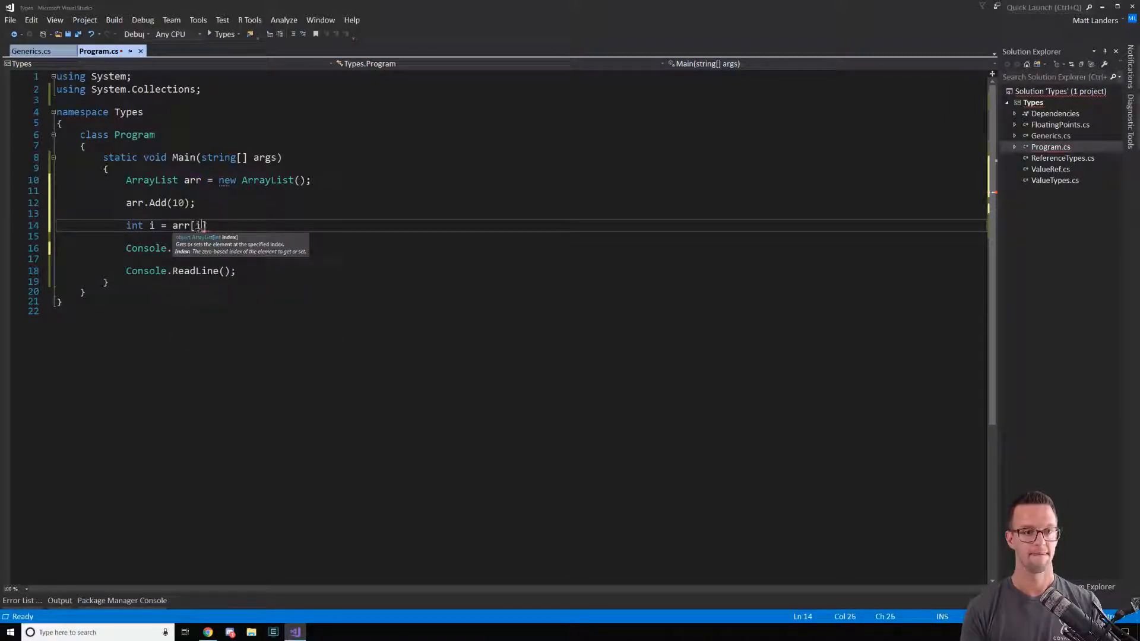
key(Backspace)
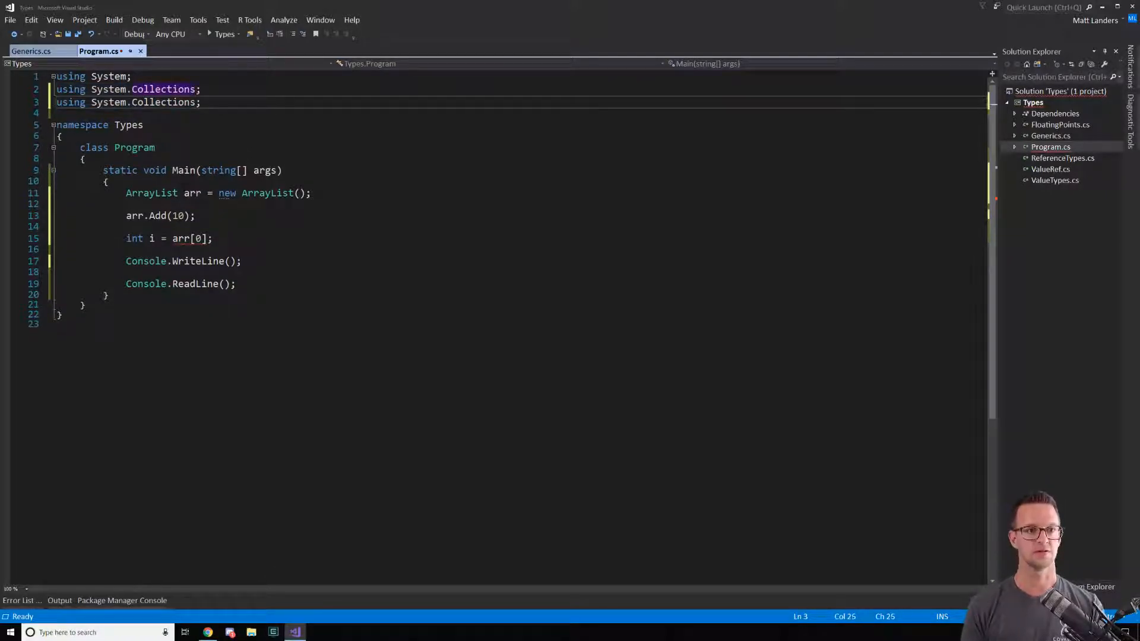
Step: Import System.Collections.Generic and cast the read as 'int i = (int)arr[0];'
text(.Generic)
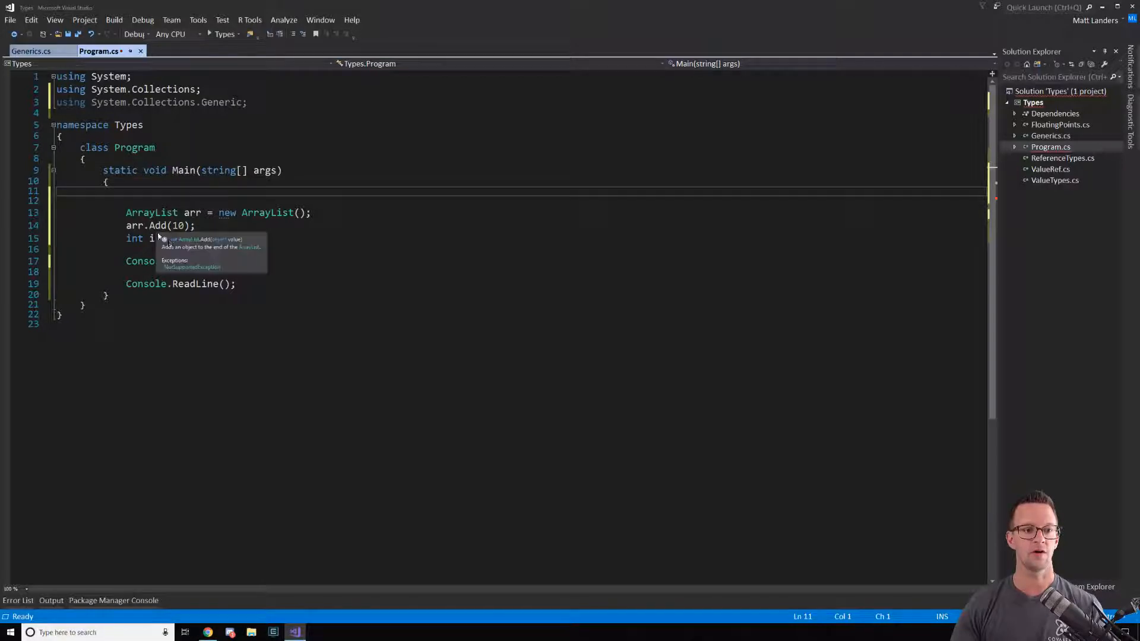
text(arr[0];)
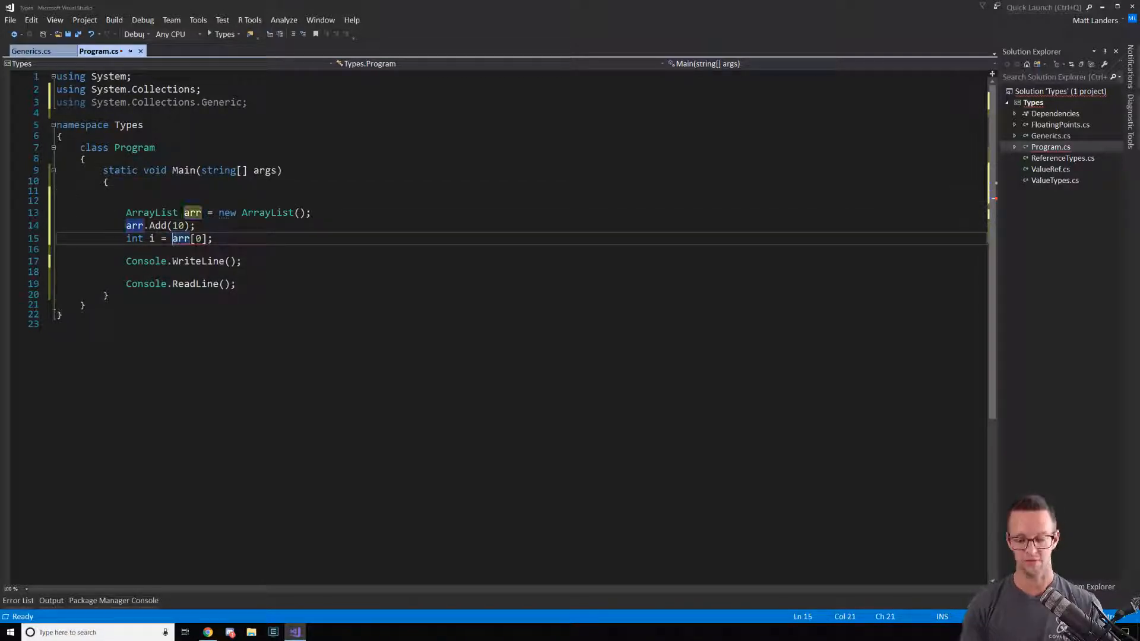
text(()
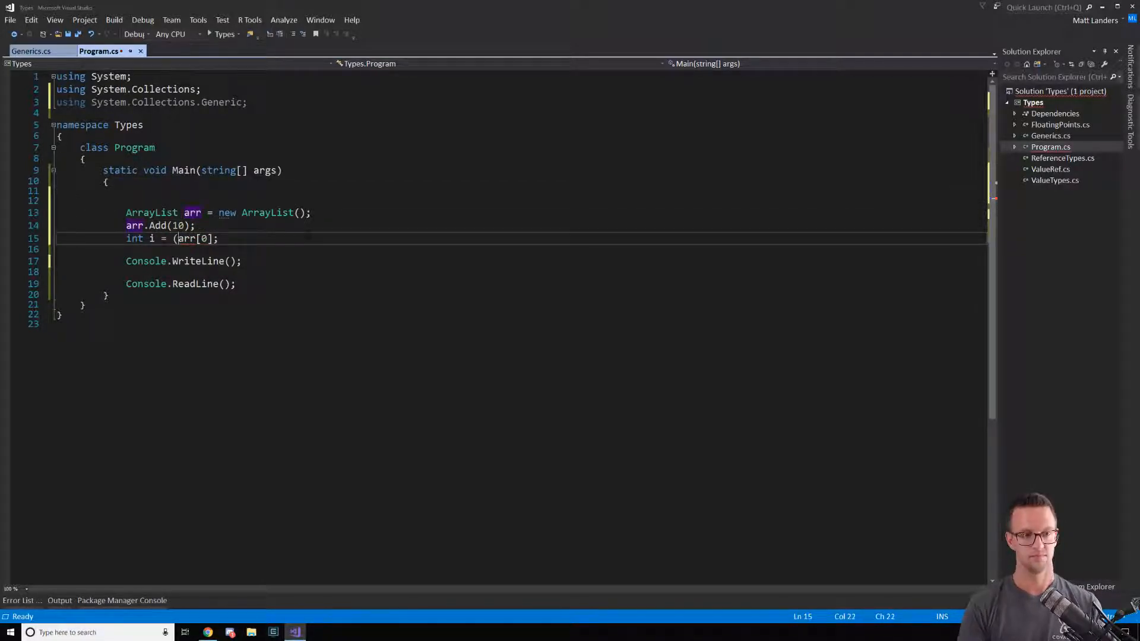
text(int))
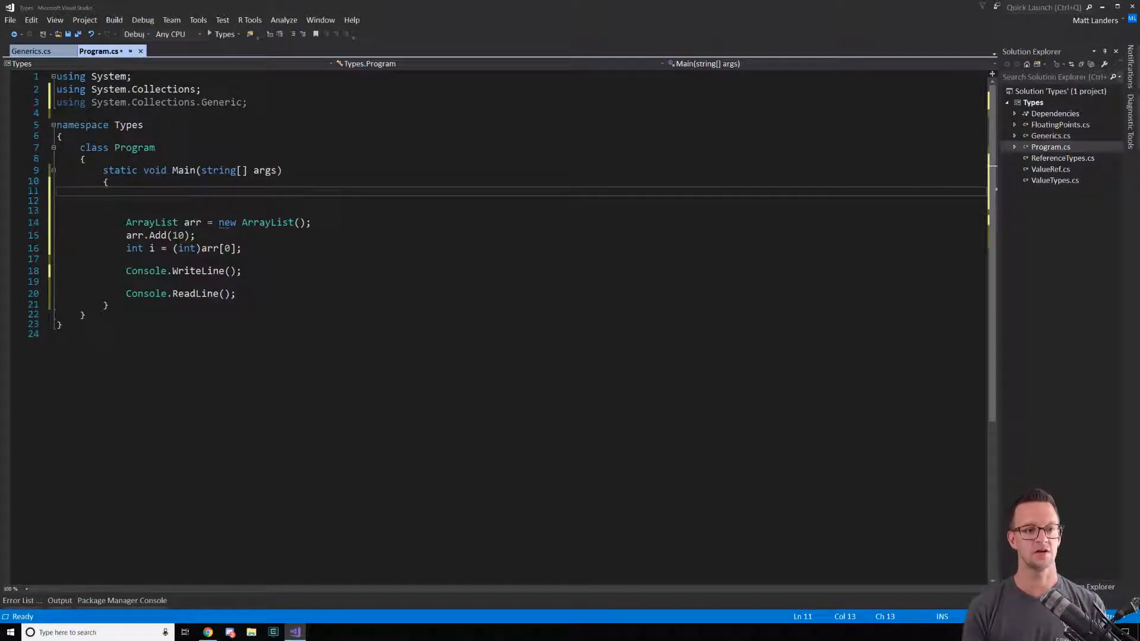
Step: Declare 'List<int> ints = new List<int>();' and add 10 to it
text(List<>)
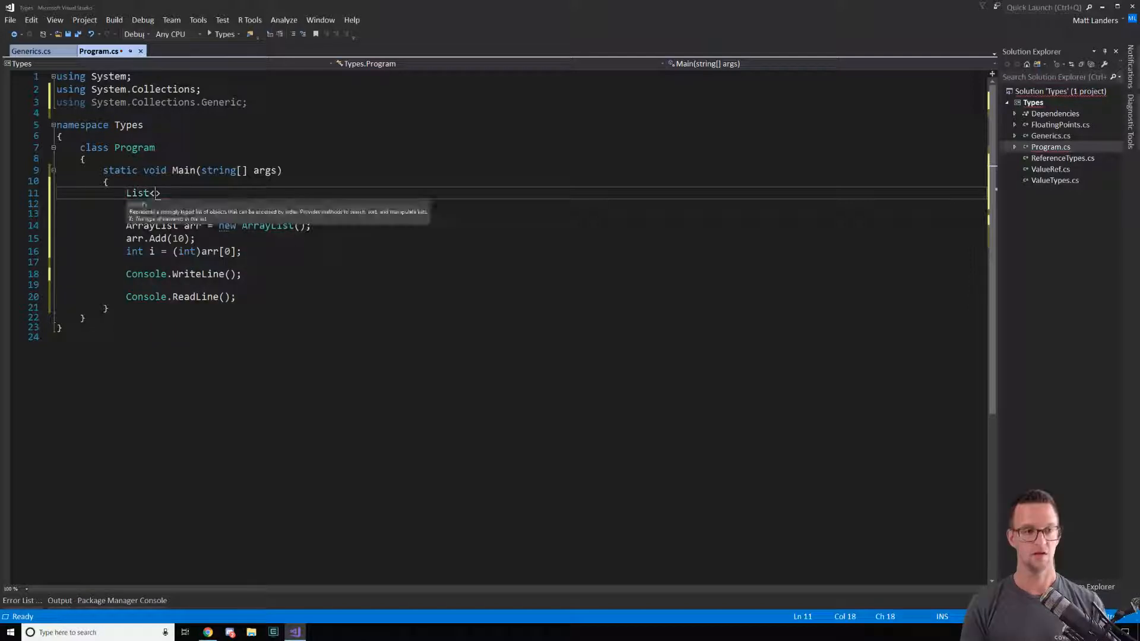
text(int>)
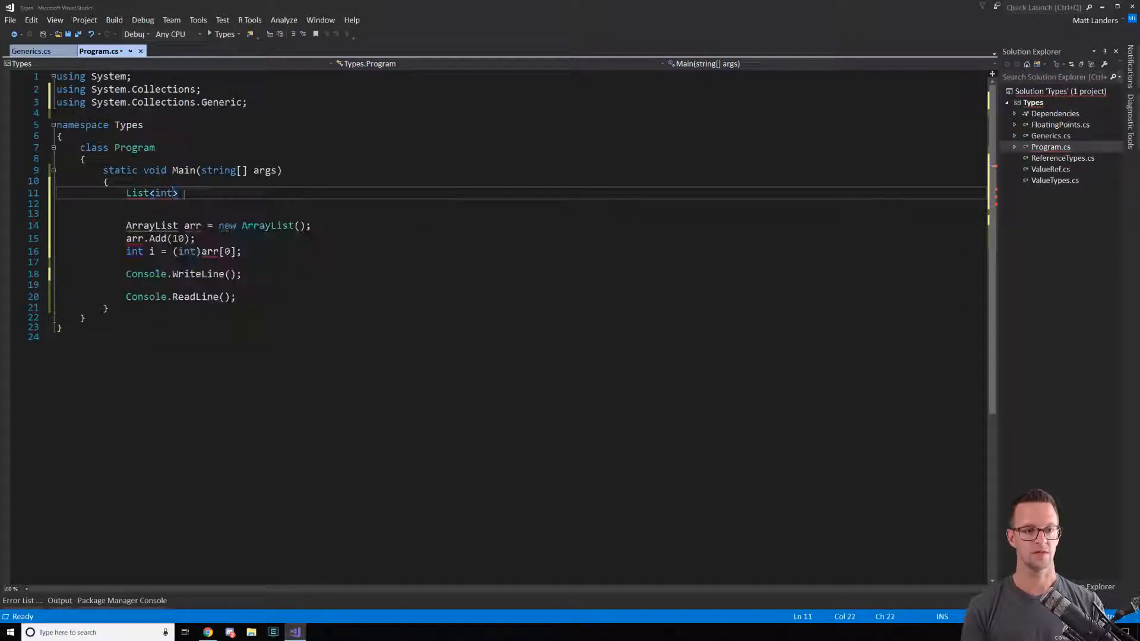
text(i)
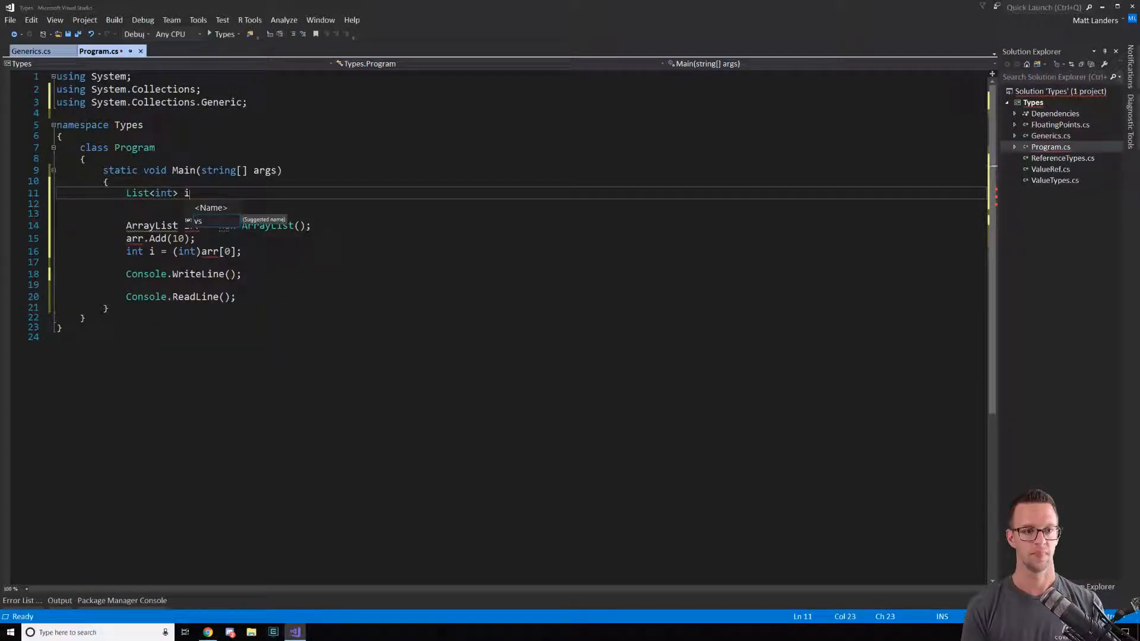
text(nts = n)
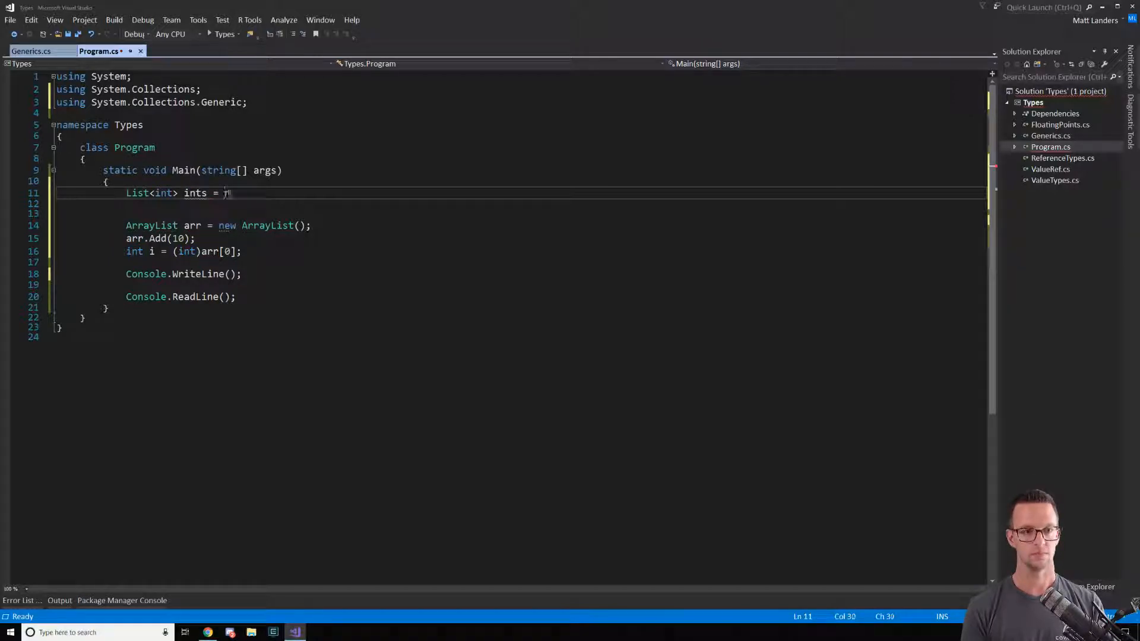
text(ew List<int>();)
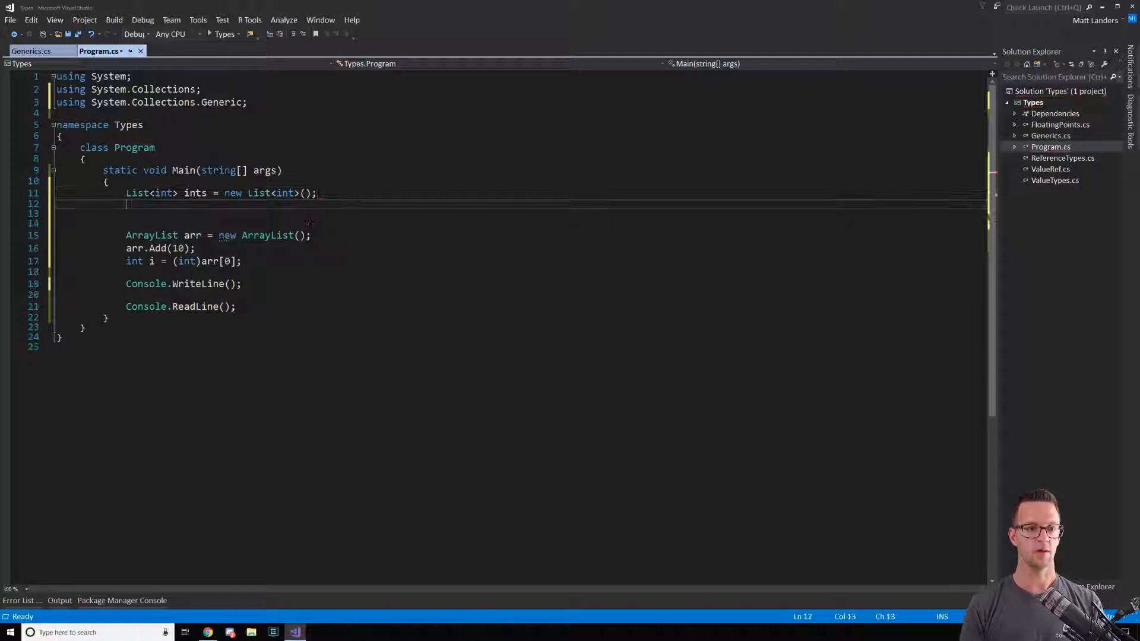
text(ints.Add(10);)
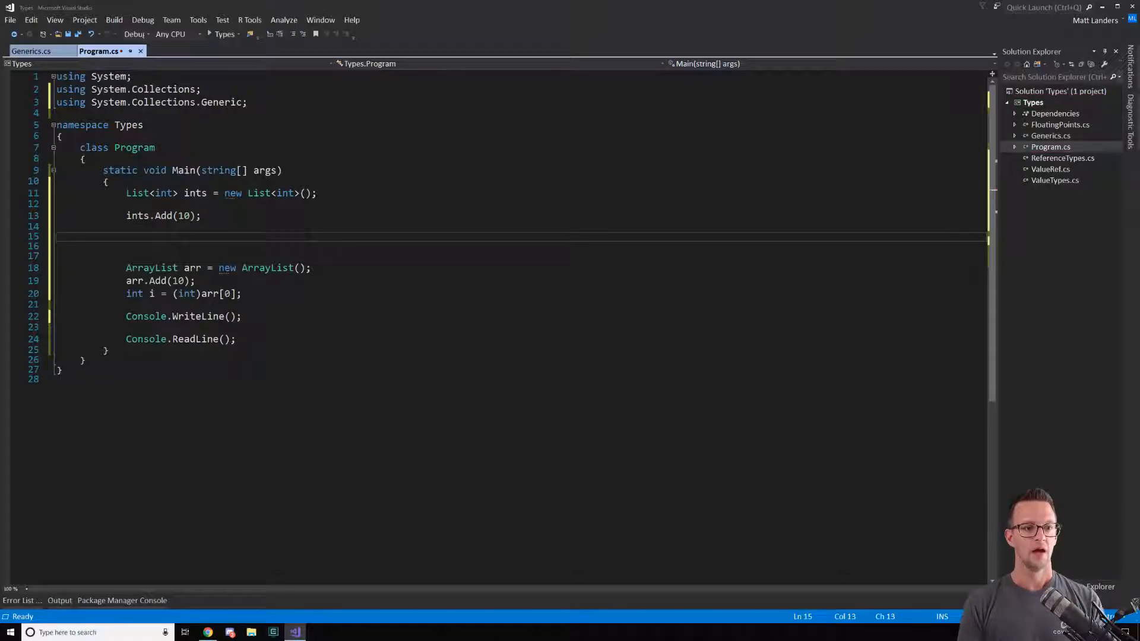
Step: Read 'int j = ints[0];' without a cast
text(int j)
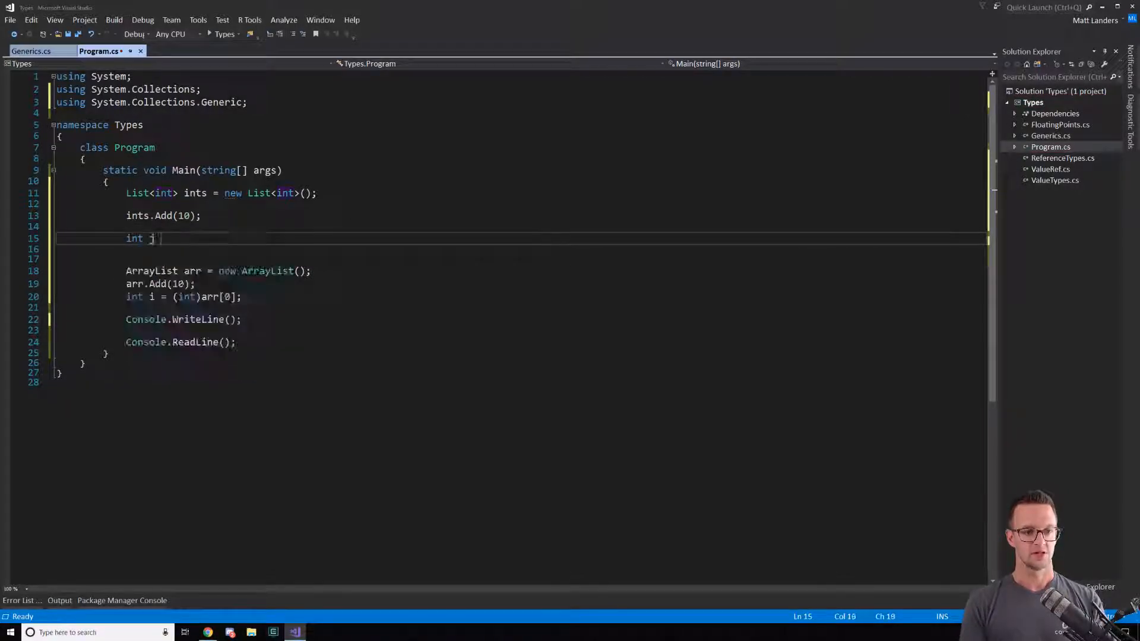
text(= ints[0];)
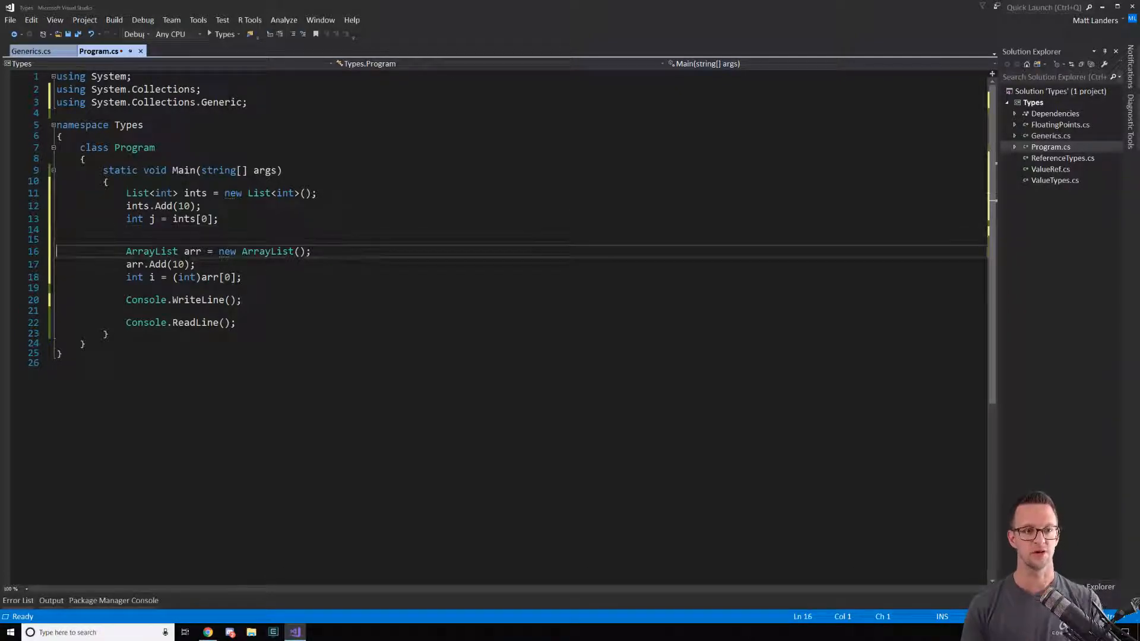
click(310, 252)
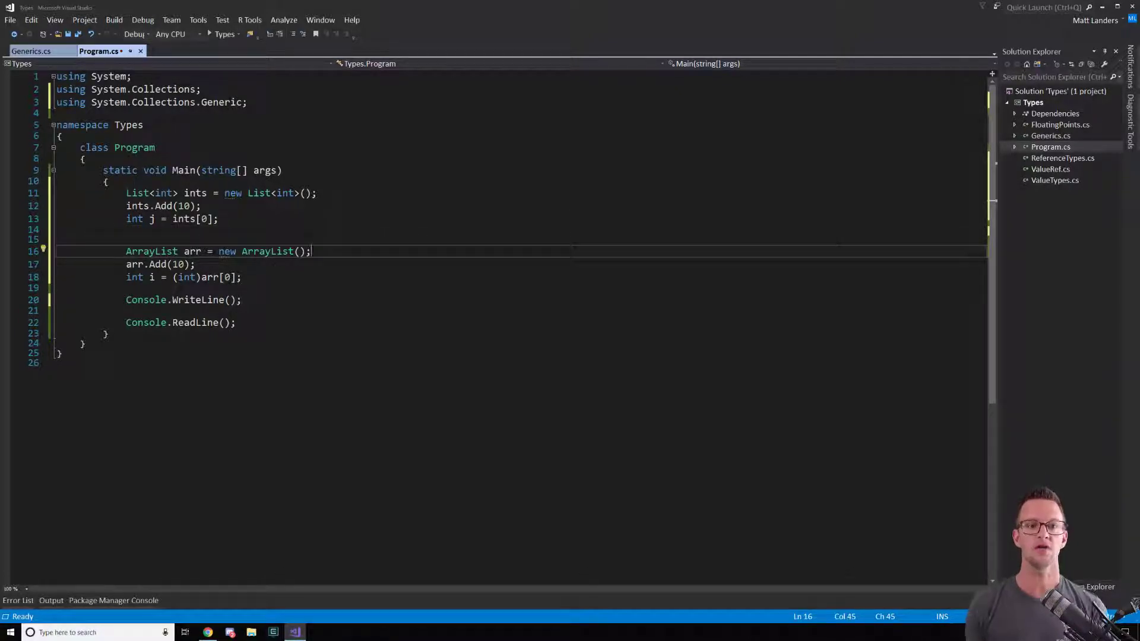